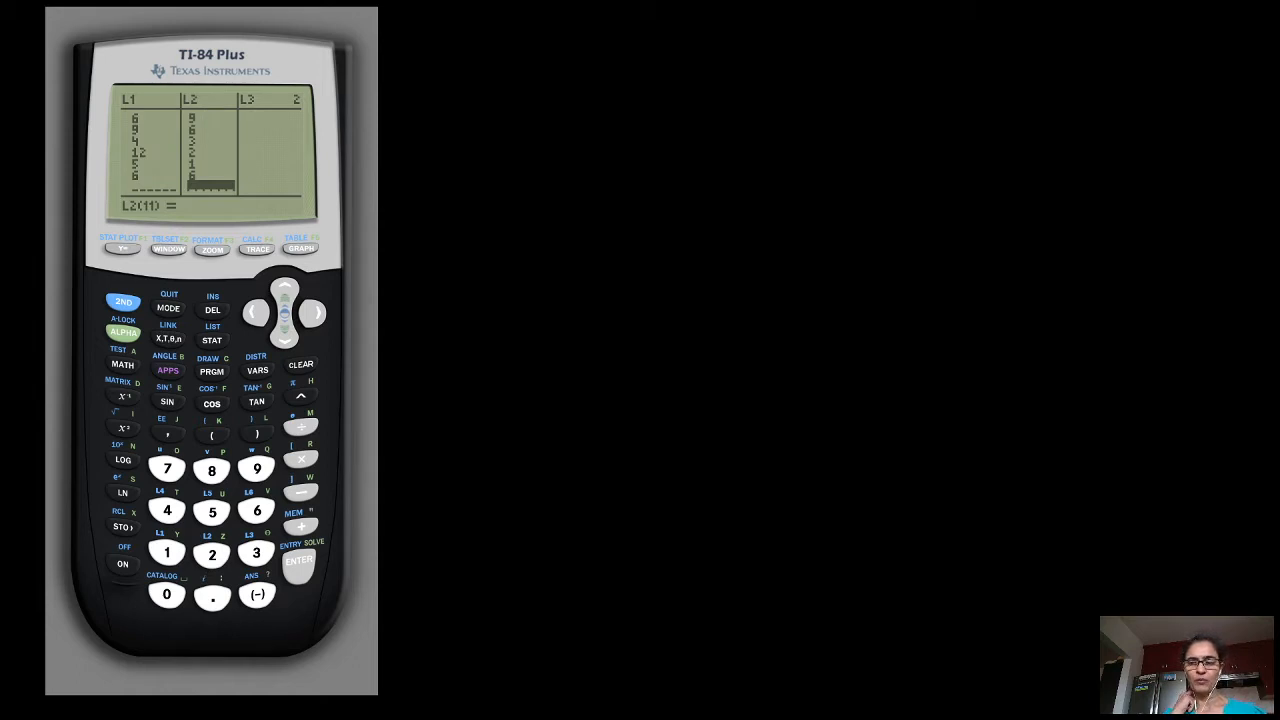
mouse_move(200, 142)
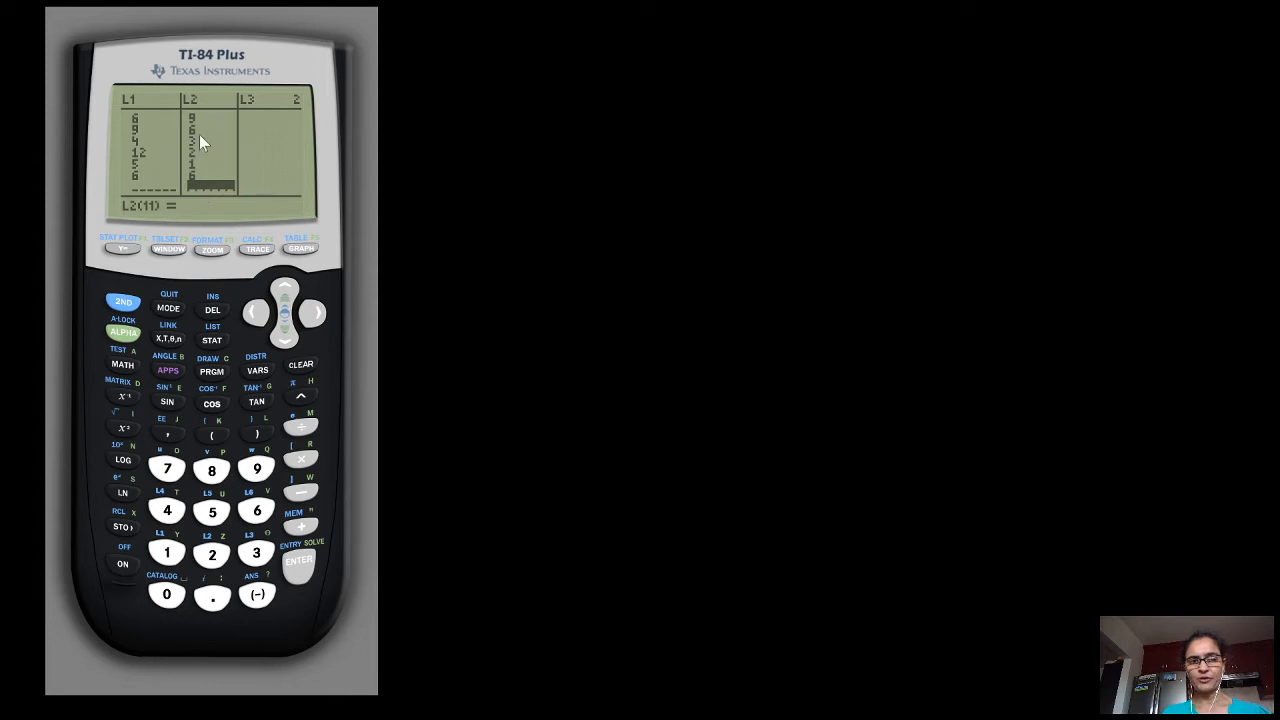
mouse_move(163, 160)
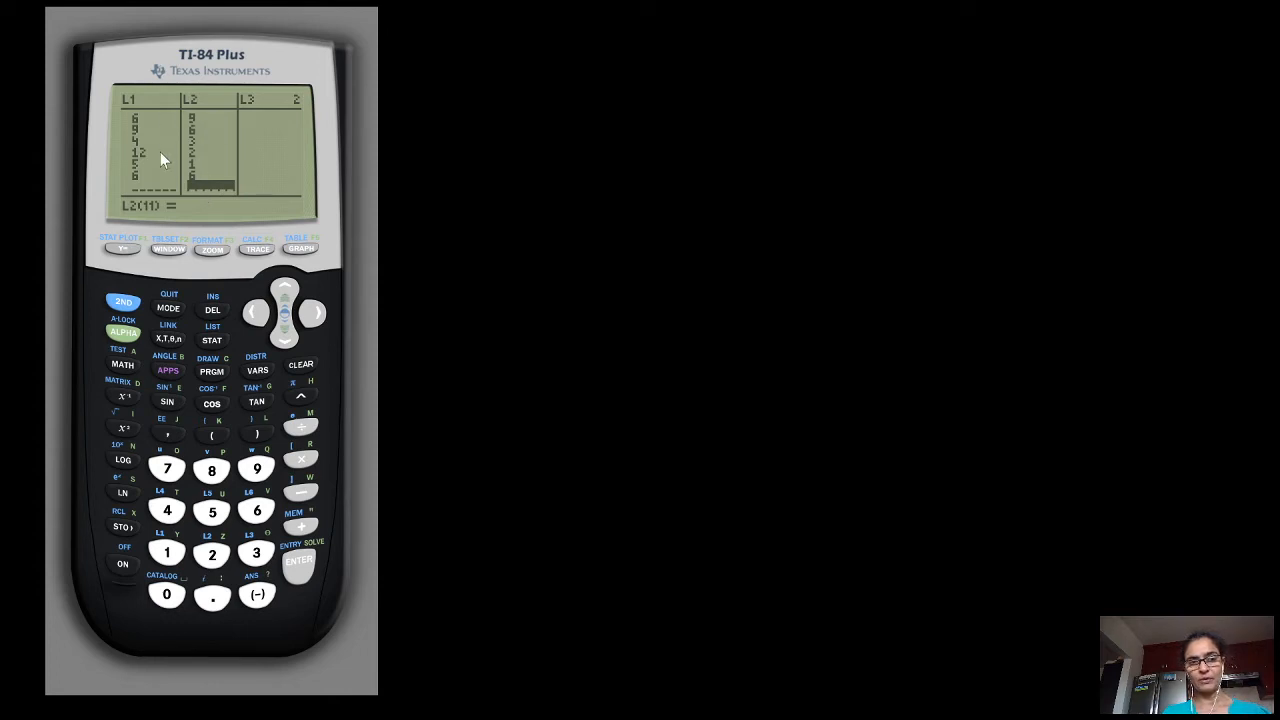
mouse_move(298, 283)
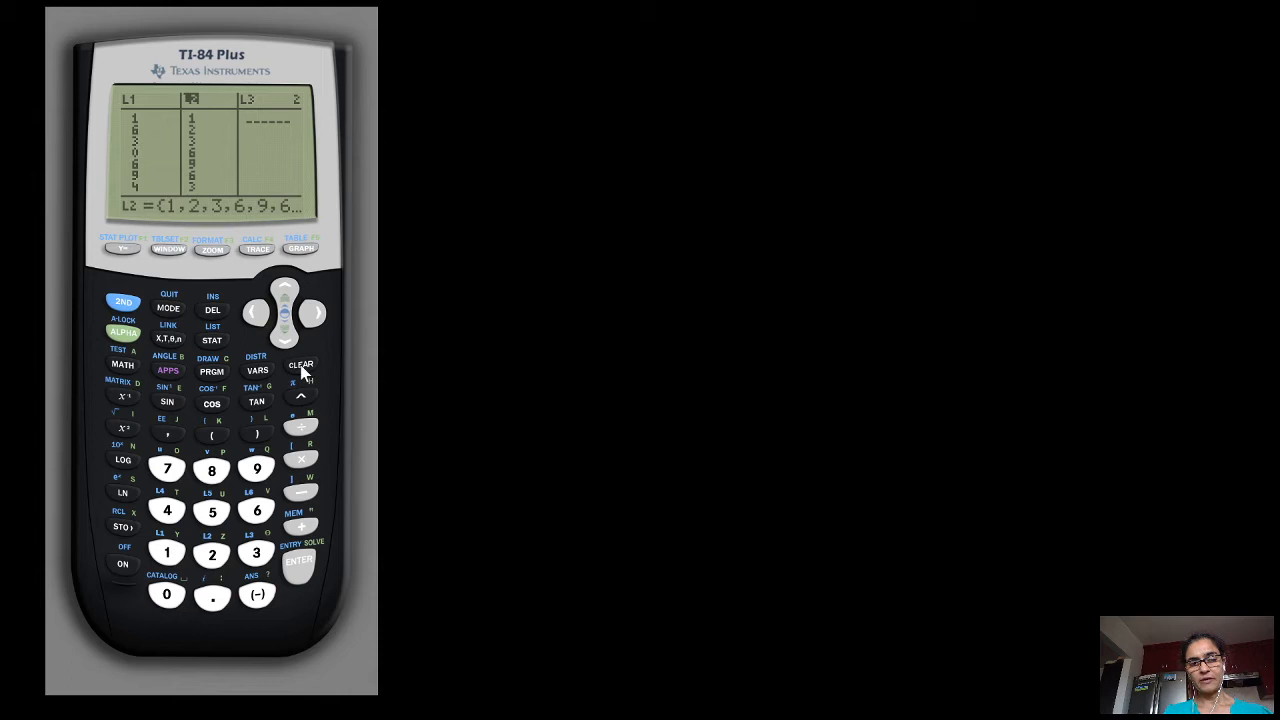
Step: Clear all values from list L2 in the STAT list editor
left_click(300, 365)
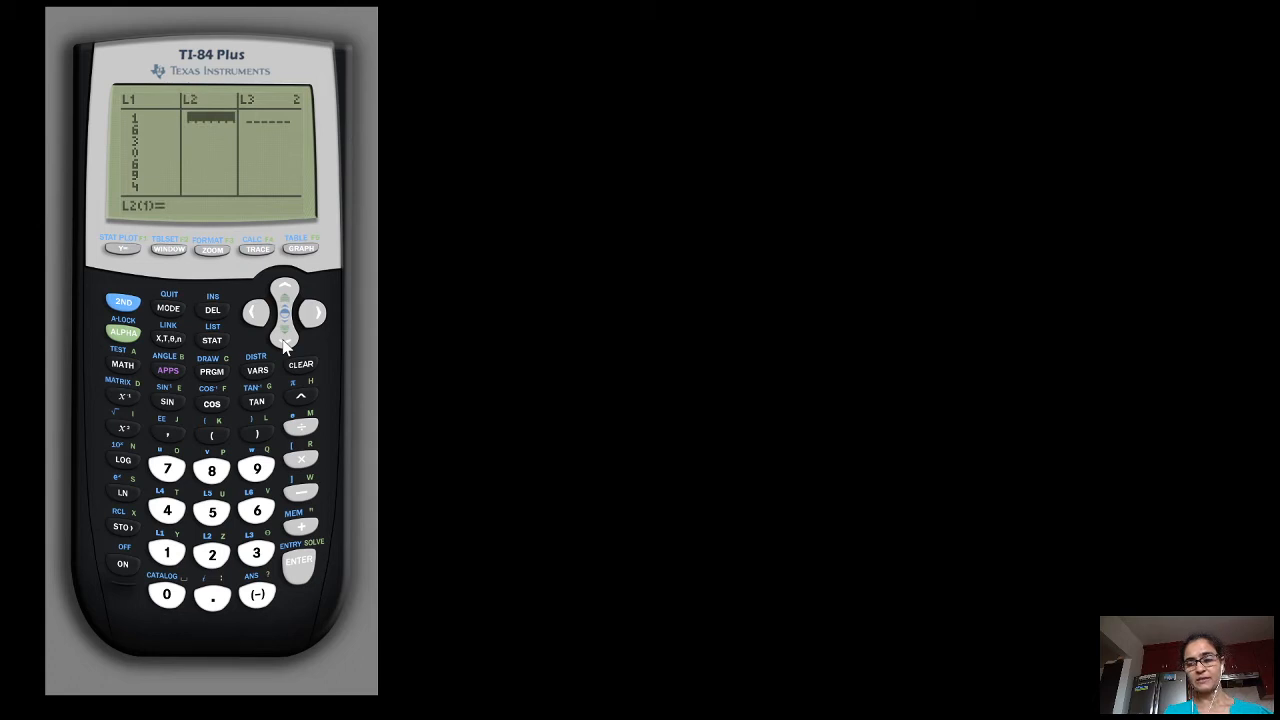
mouse_move(240, 240)
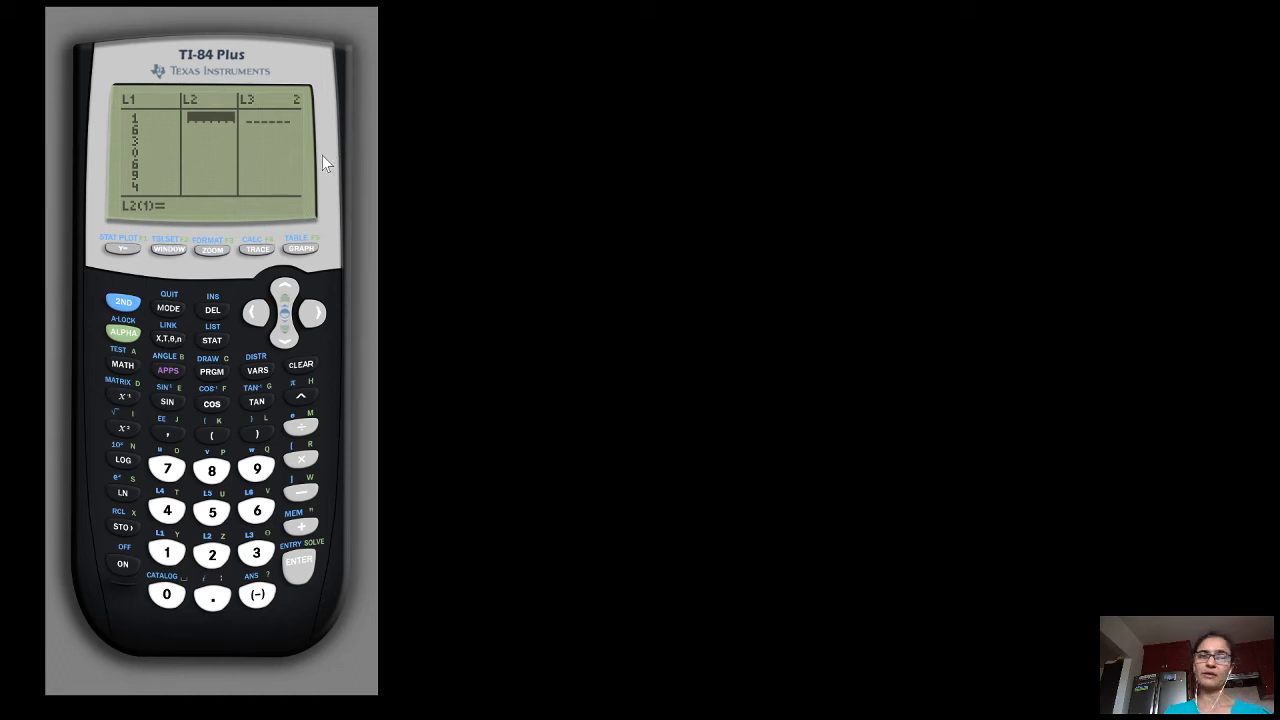
mouse_move(168, 118)
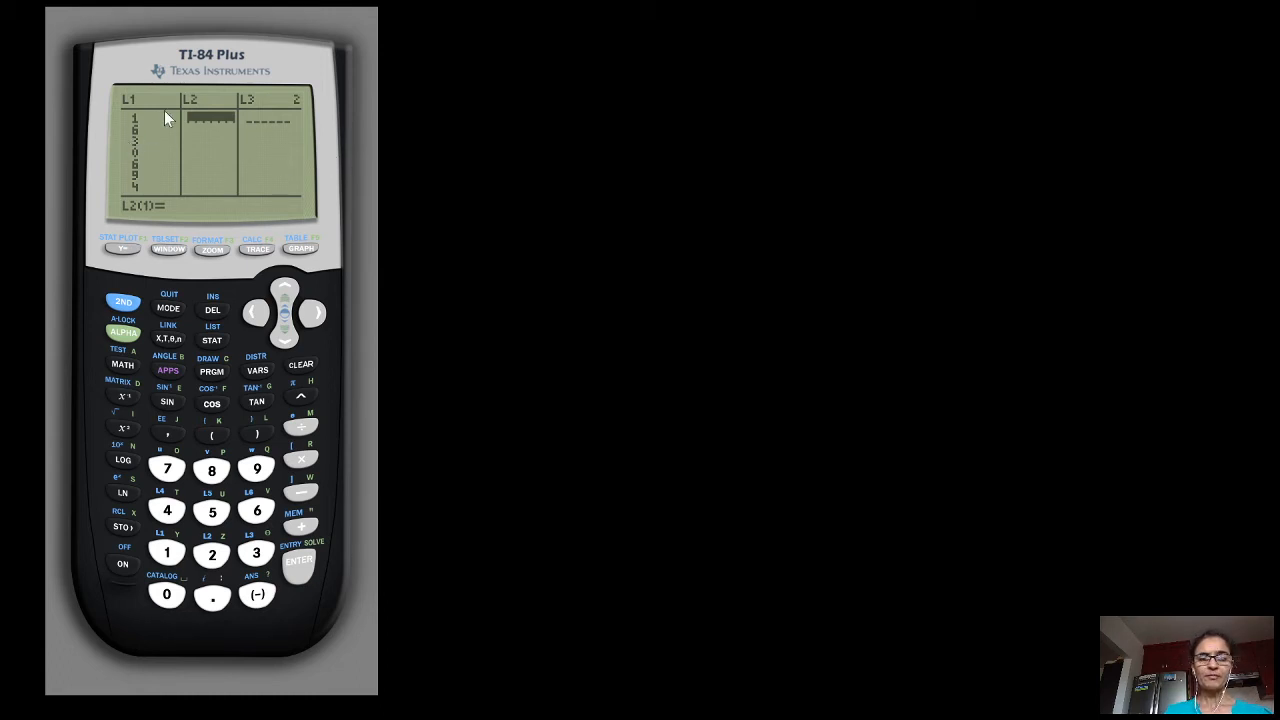
mouse_move(262, 178)
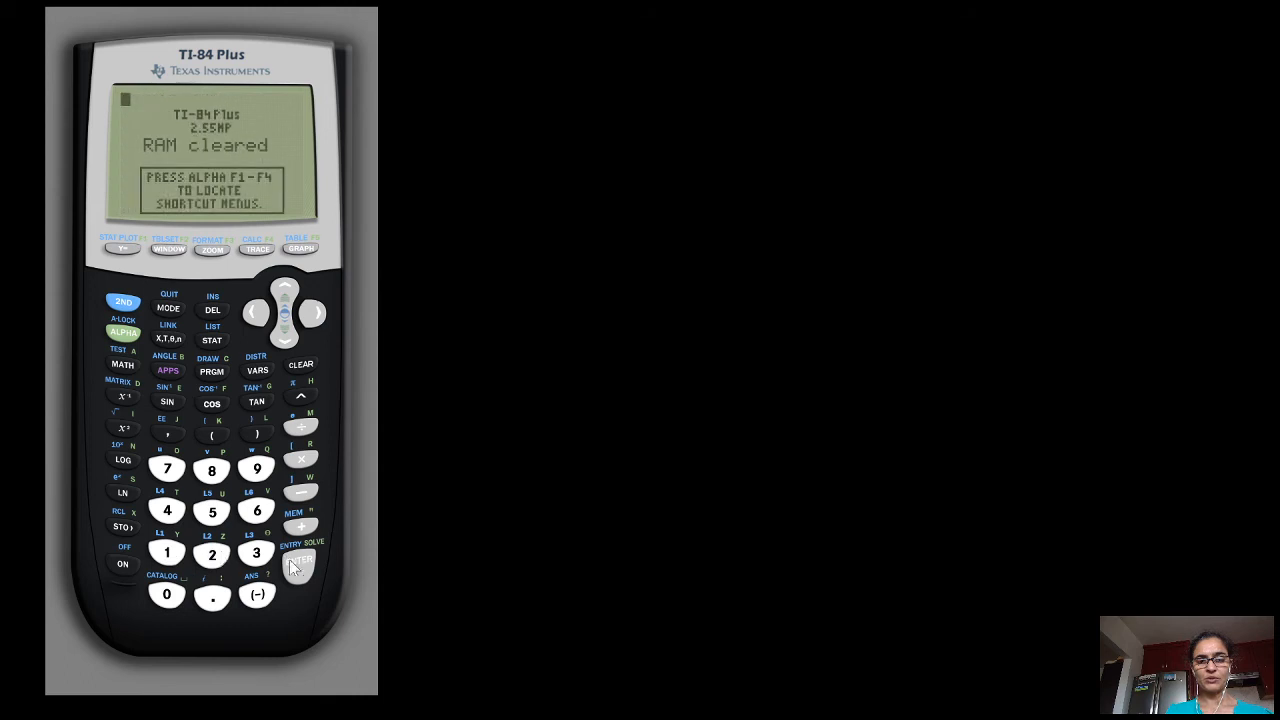
Step: Dismiss the RAM cleared message and open STAT 1:Edit showing empty L1, L2, L3
left_click(300, 560)
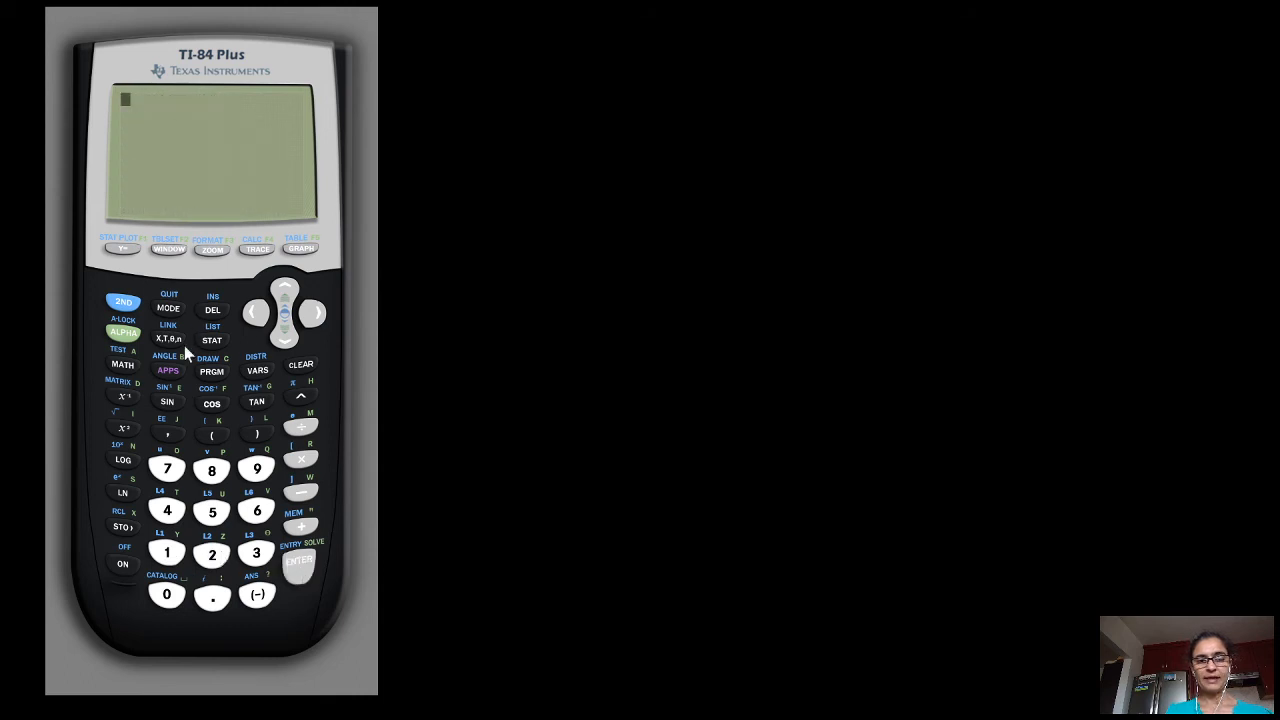
left_click(212, 340)
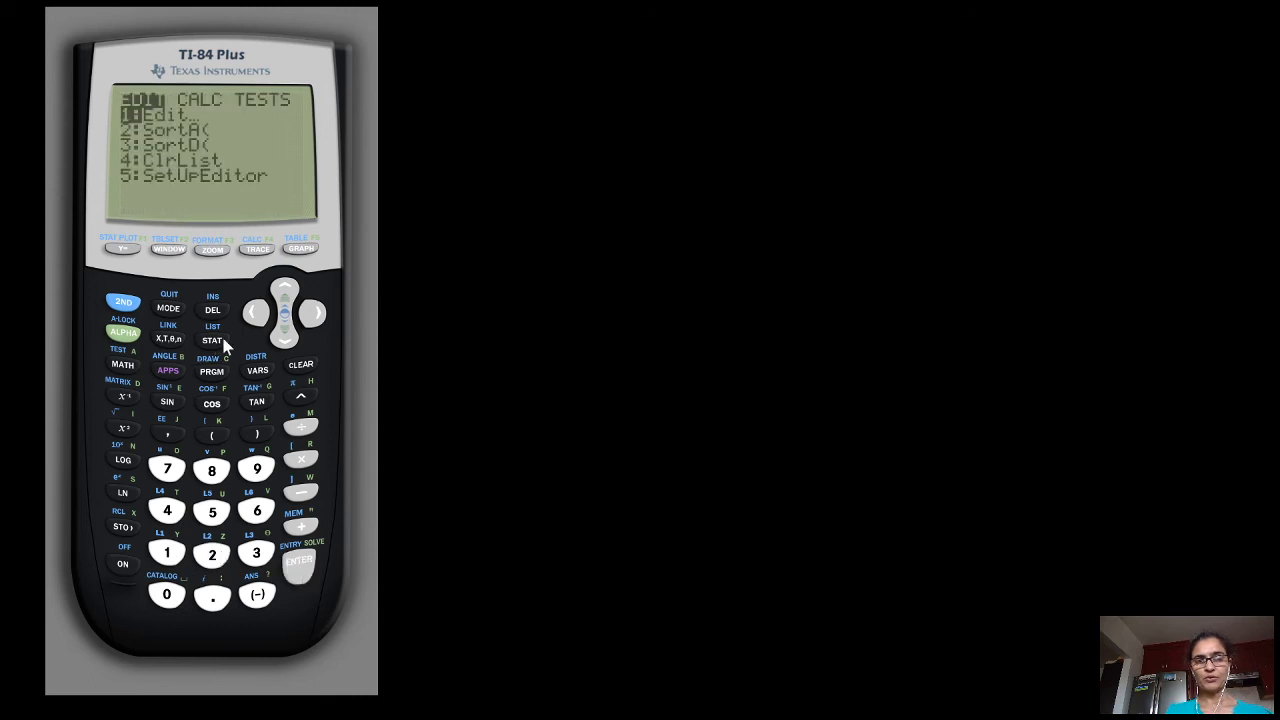
left_click(298, 560)
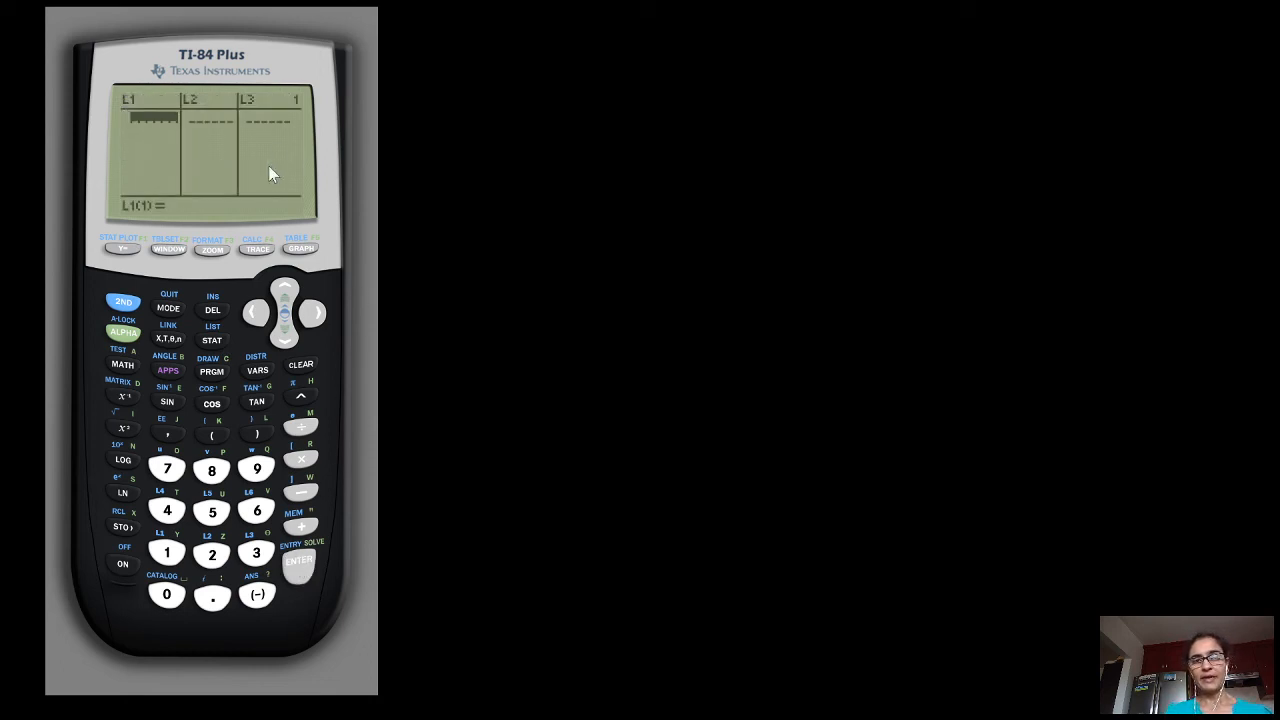
mouse_move(140, 105)
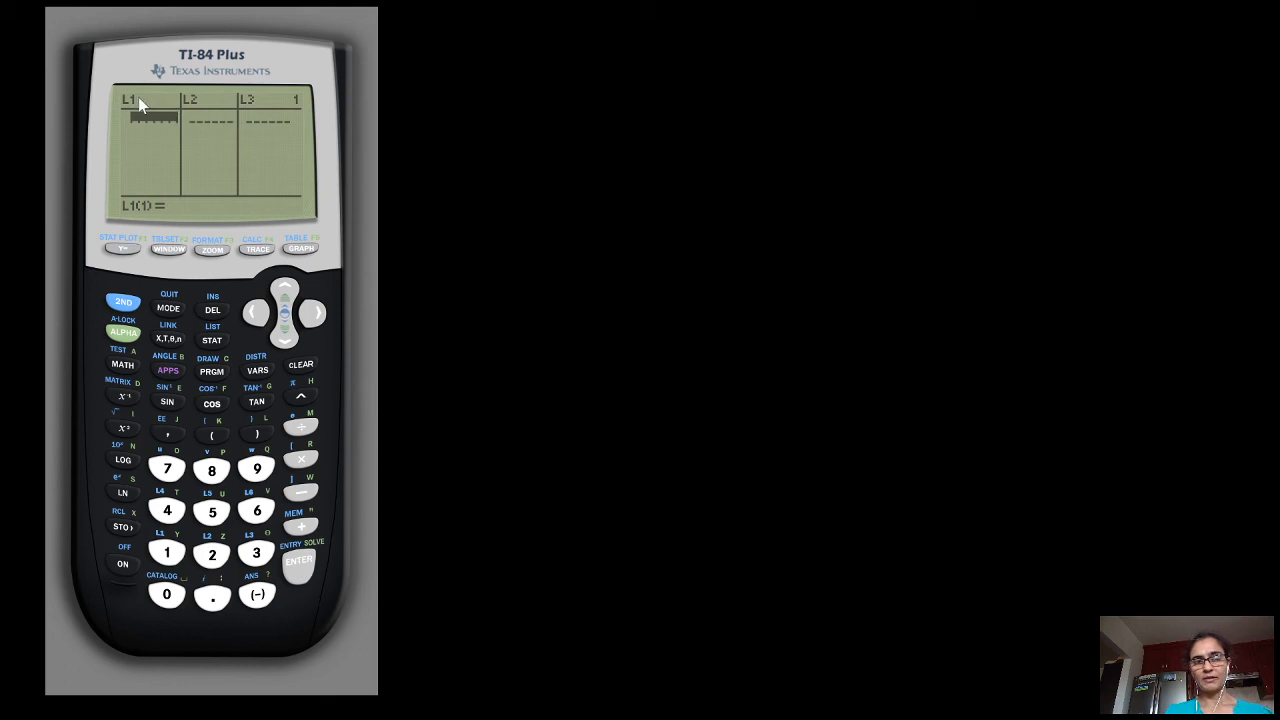
mouse_move(145, 139)
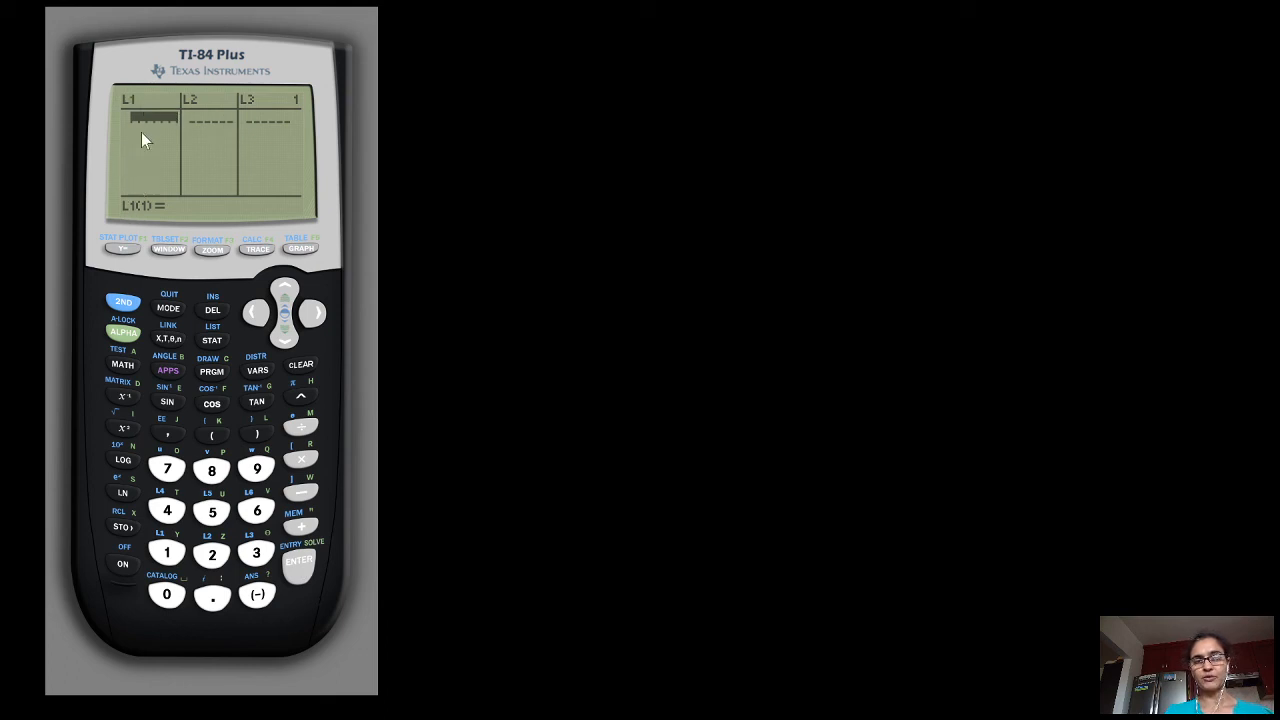
mouse_move(143, 98)
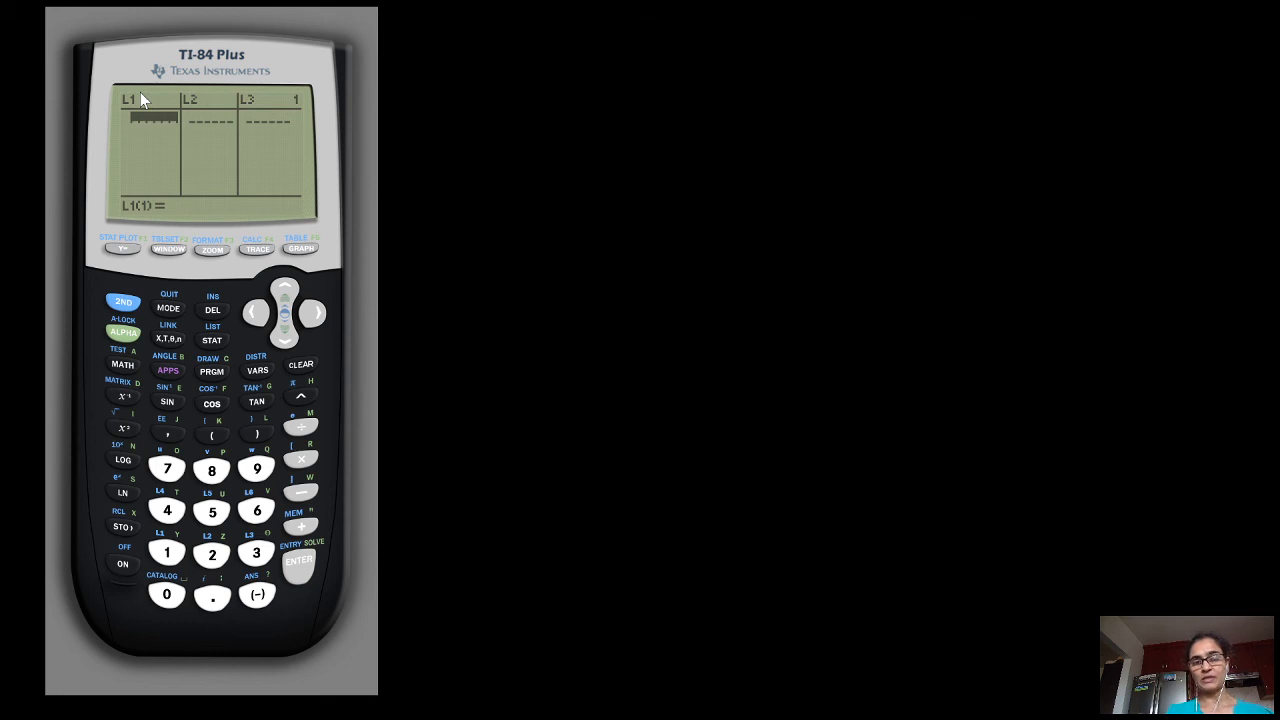
mouse_move(176, 96)
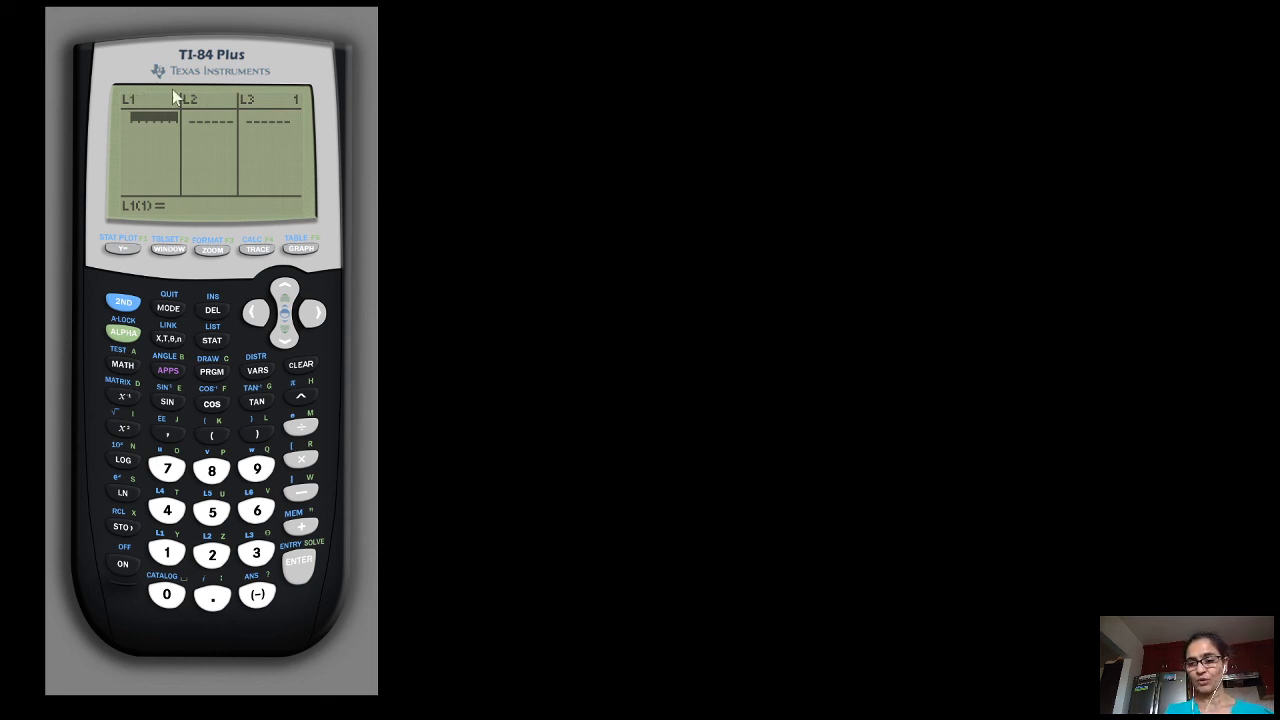